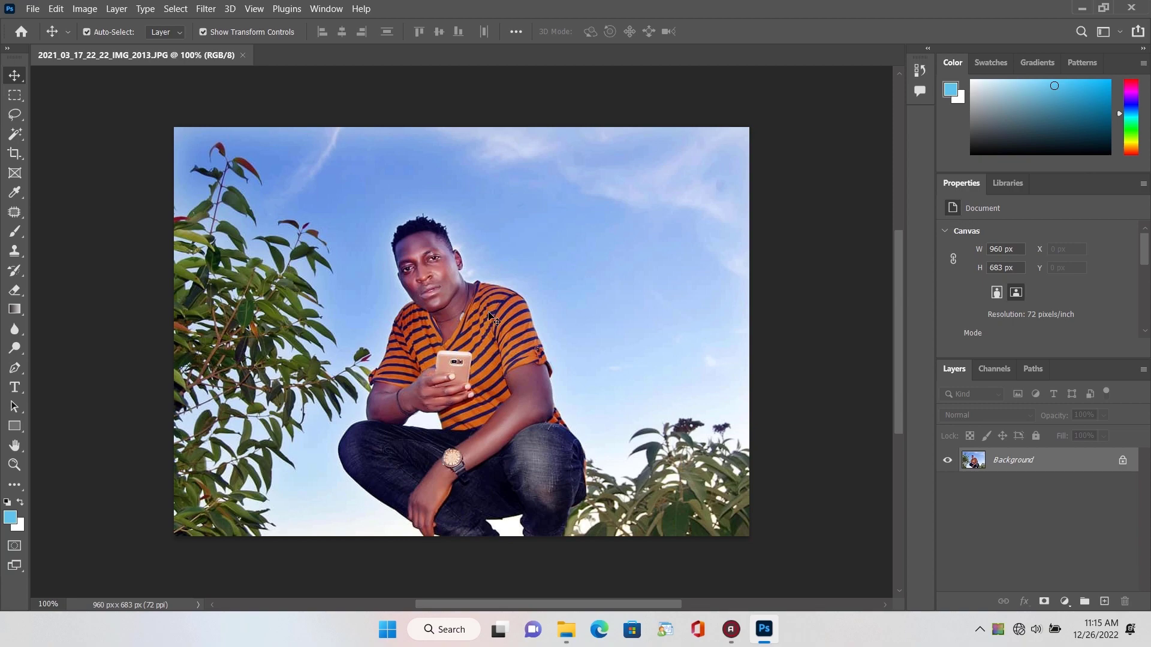
mouse_move(473, 356)
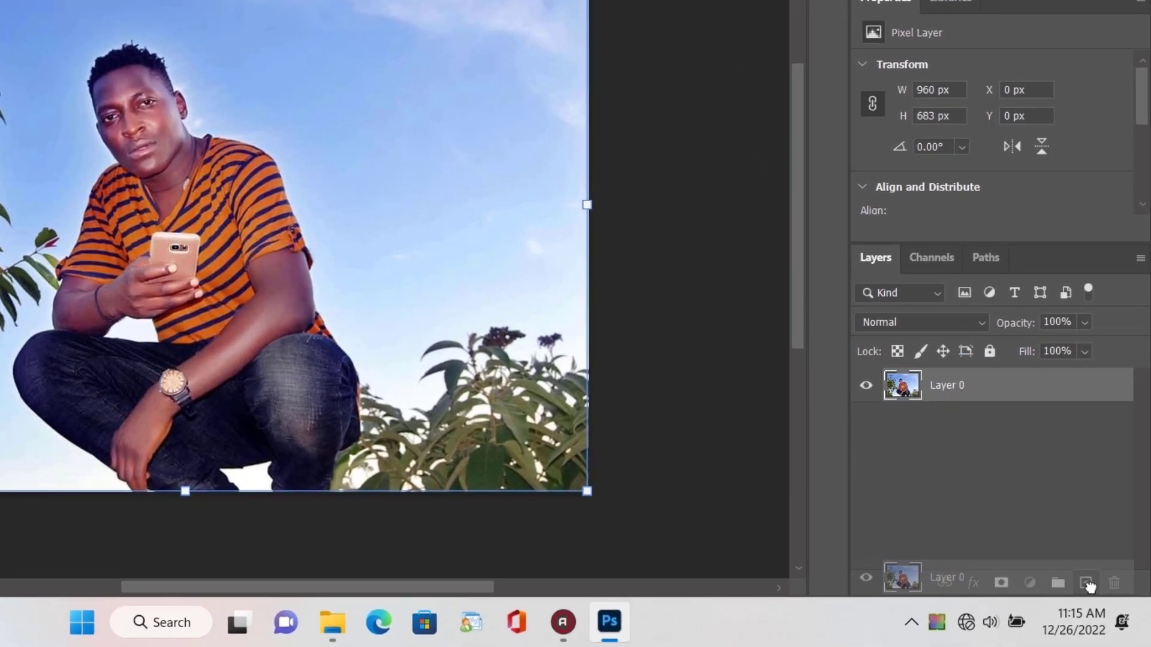
Step: Duplicate the unlocked photo layer as 'Layer 0 copy' above the original
click(1086, 583)
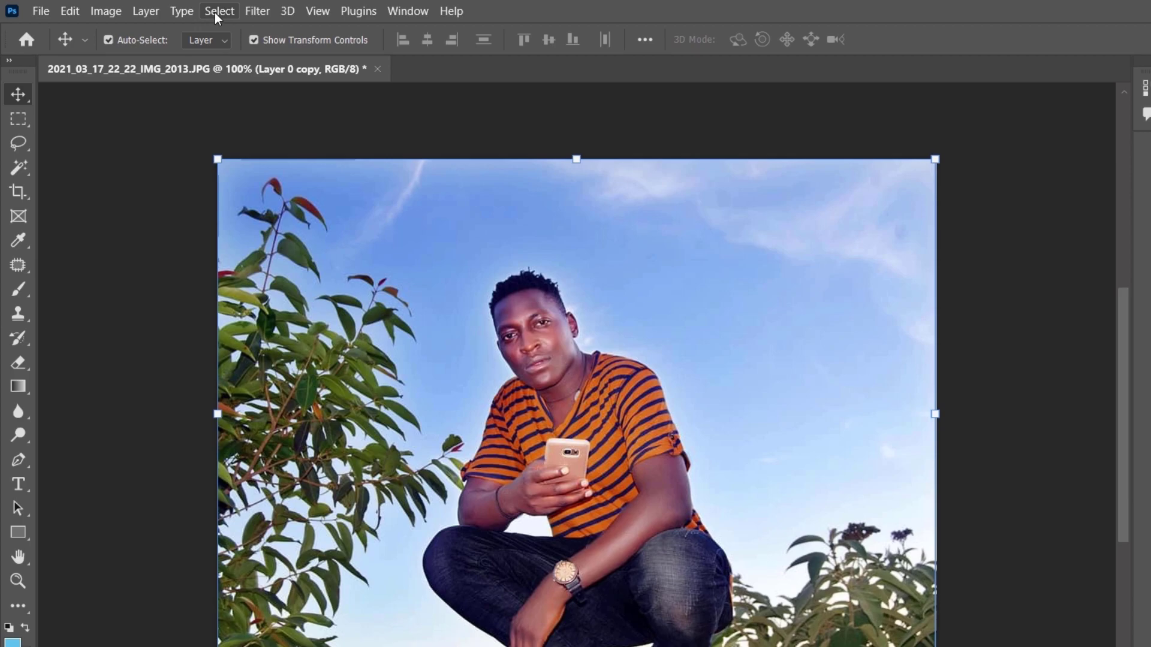
Step: Select the man automatically with Select Subject and mask the copy layer to him
click(218, 11)
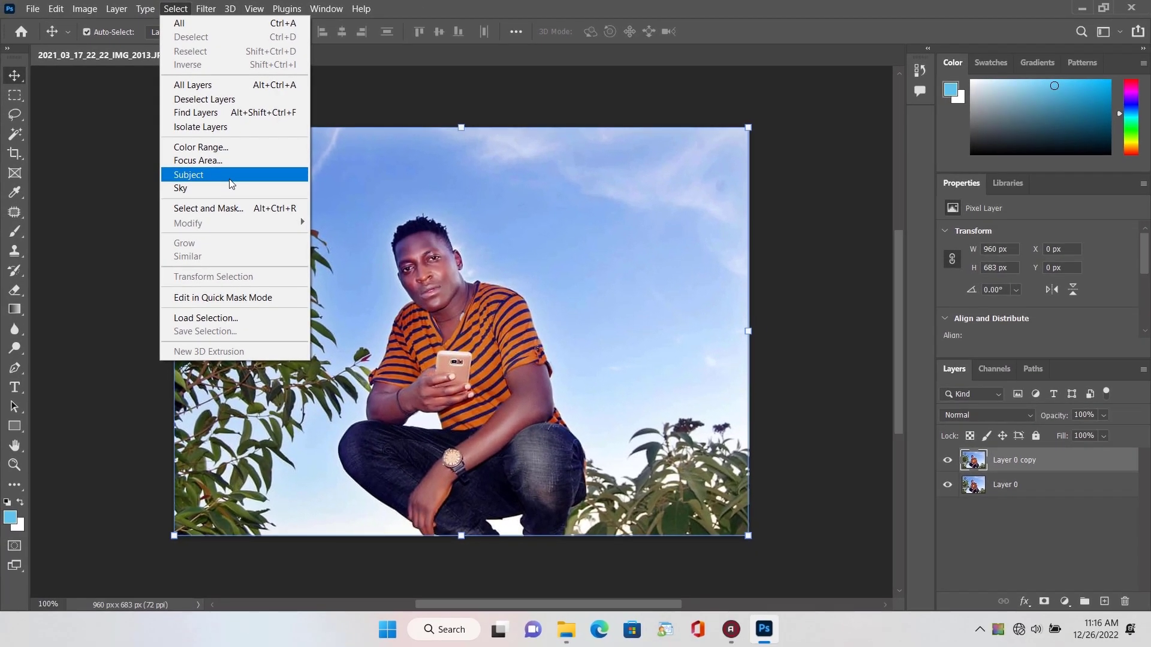
click(188, 175)
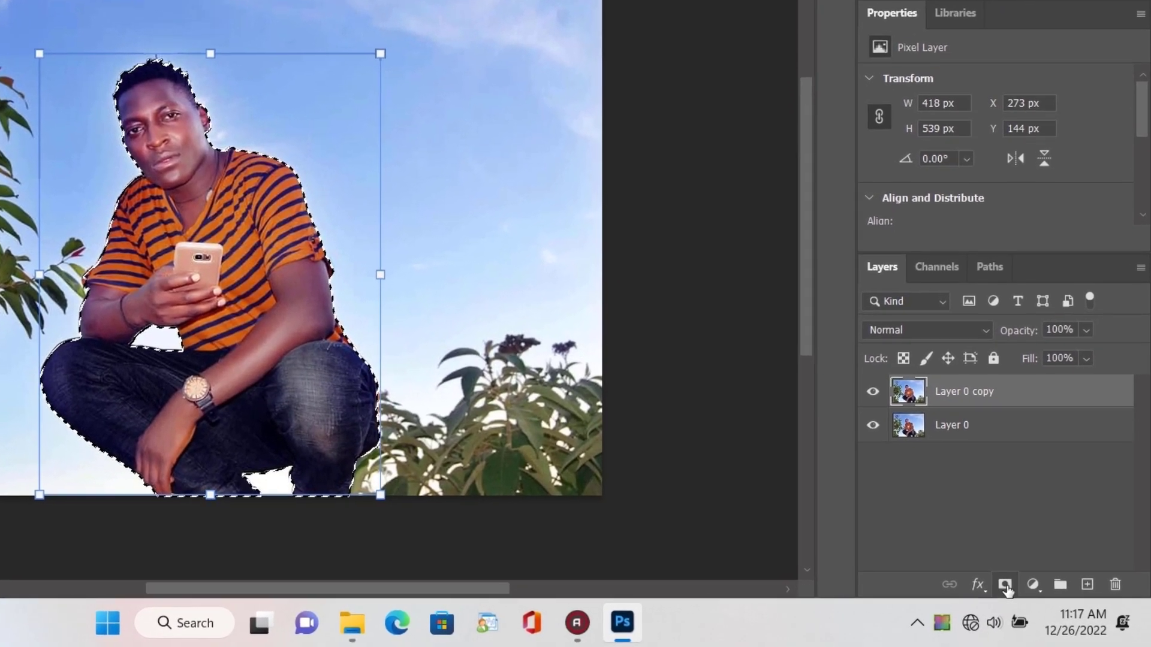
click(1000, 585)
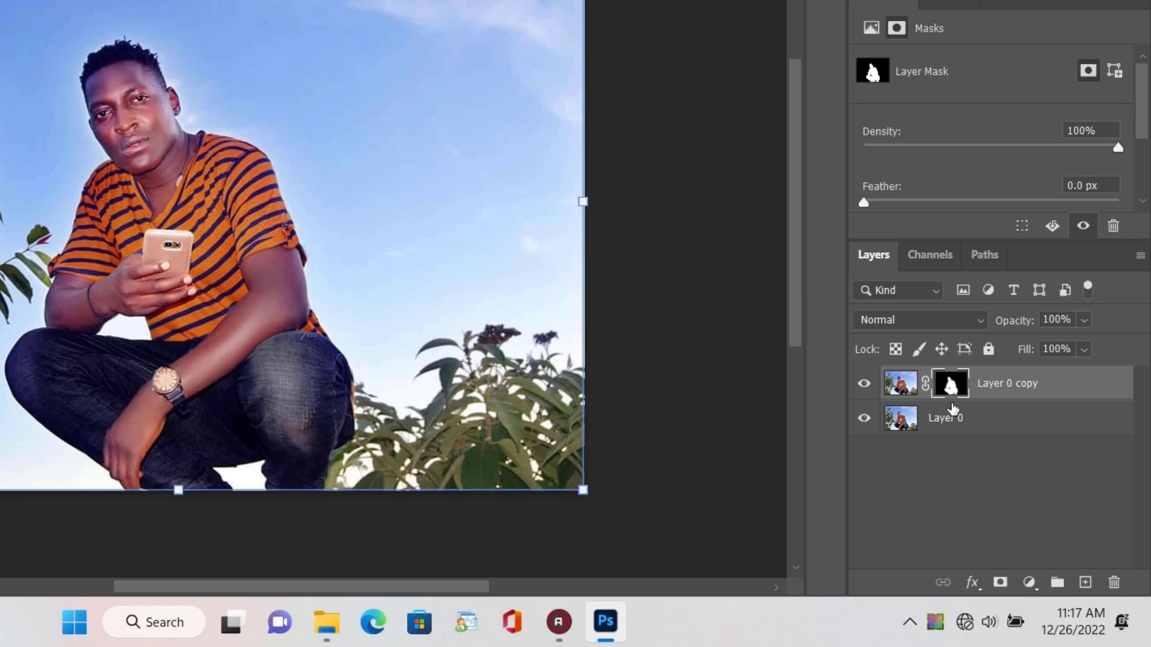
Step: Hide the masked copy and make the original photo layer active for editing
click(864, 382)
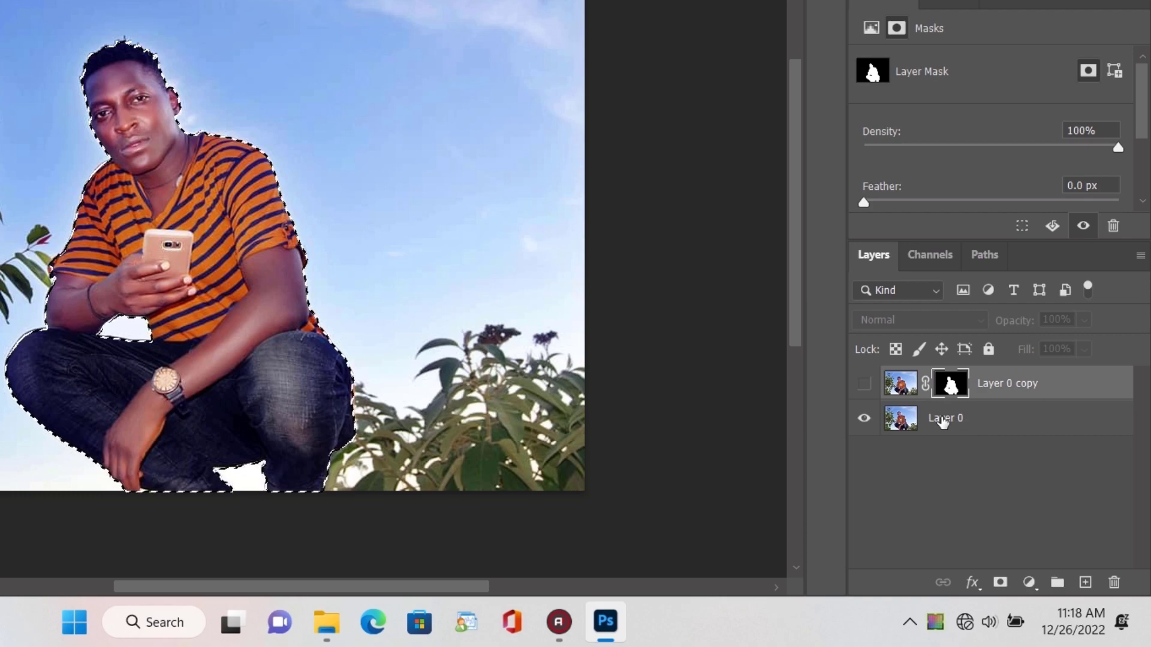
click(945, 417)
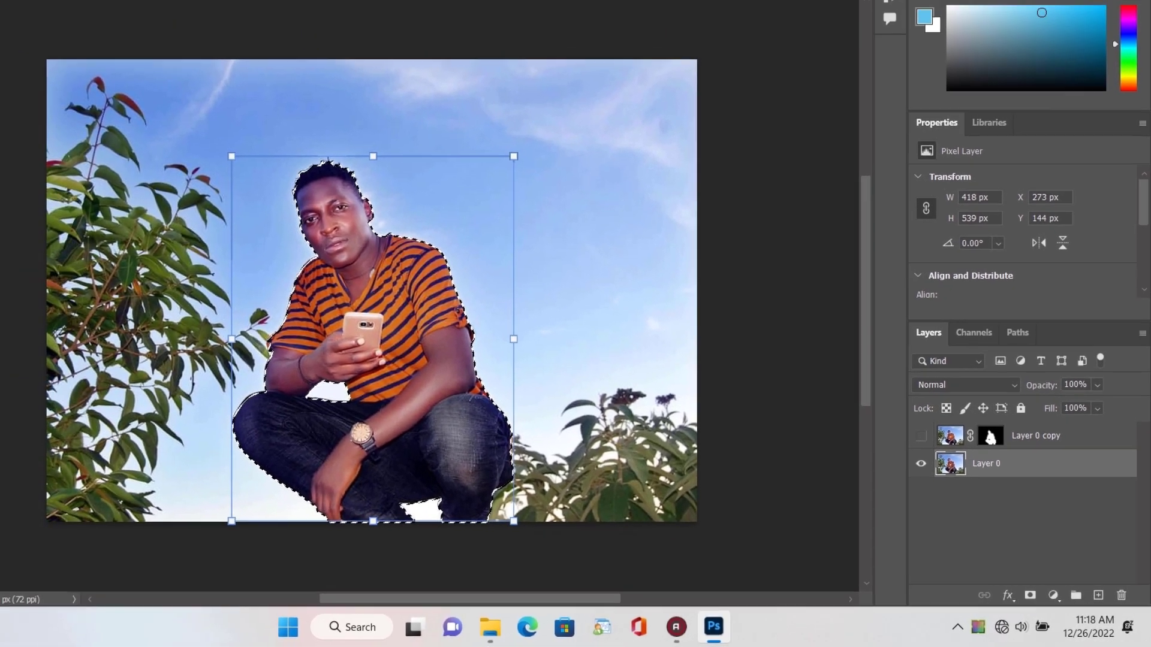
click(65, 11)
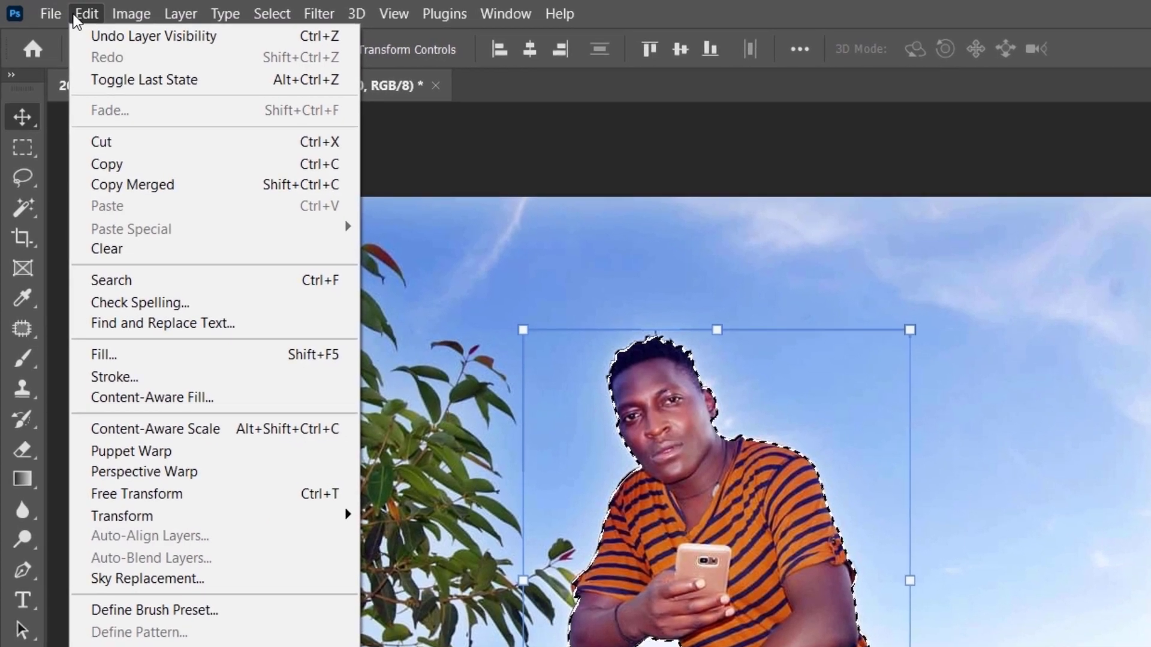
mouse_move(139, 302)
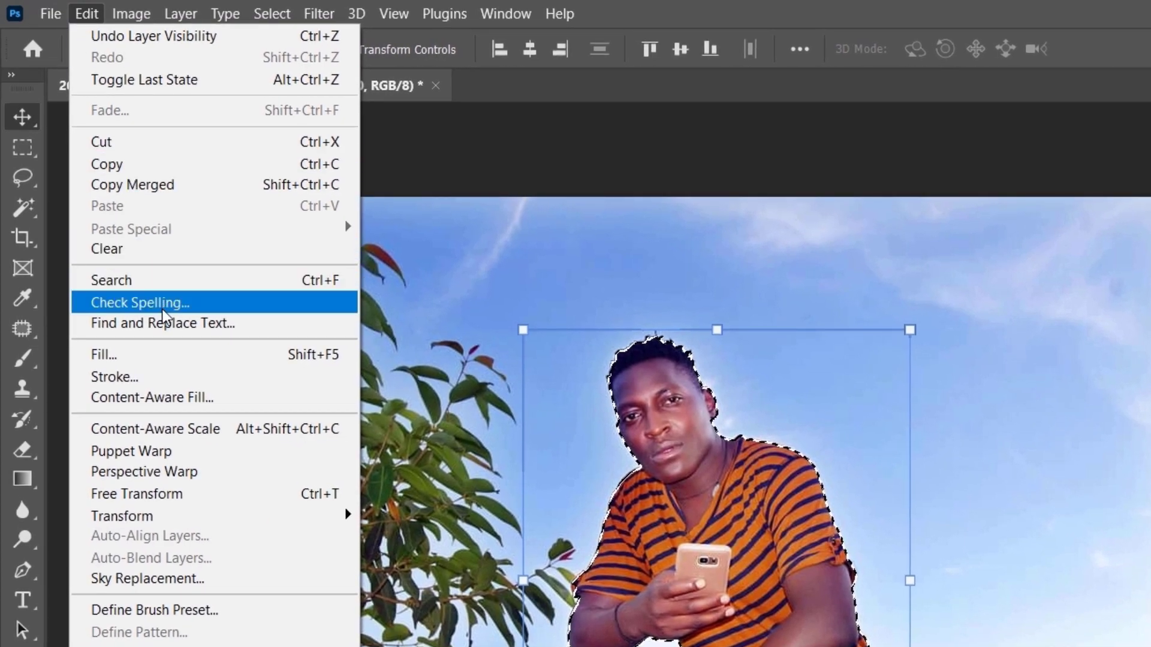
mouse_move(130, 397)
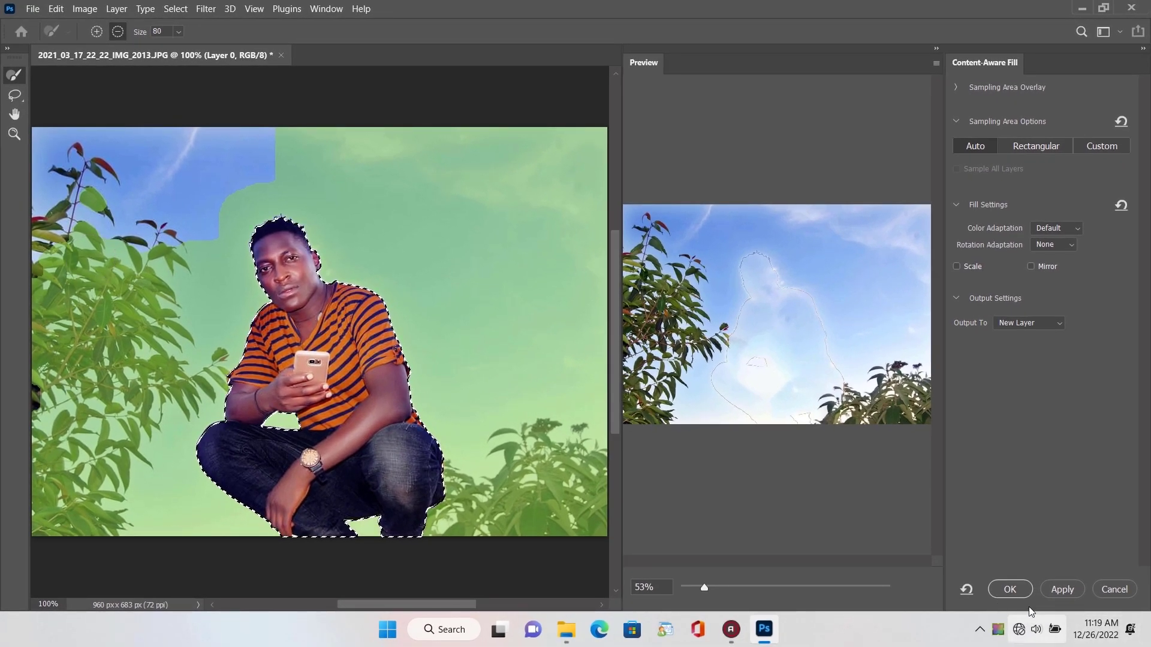
Step: Apply Content-Aware Fill to a new layer replacing the man with sky, then select it
click(1009, 589)
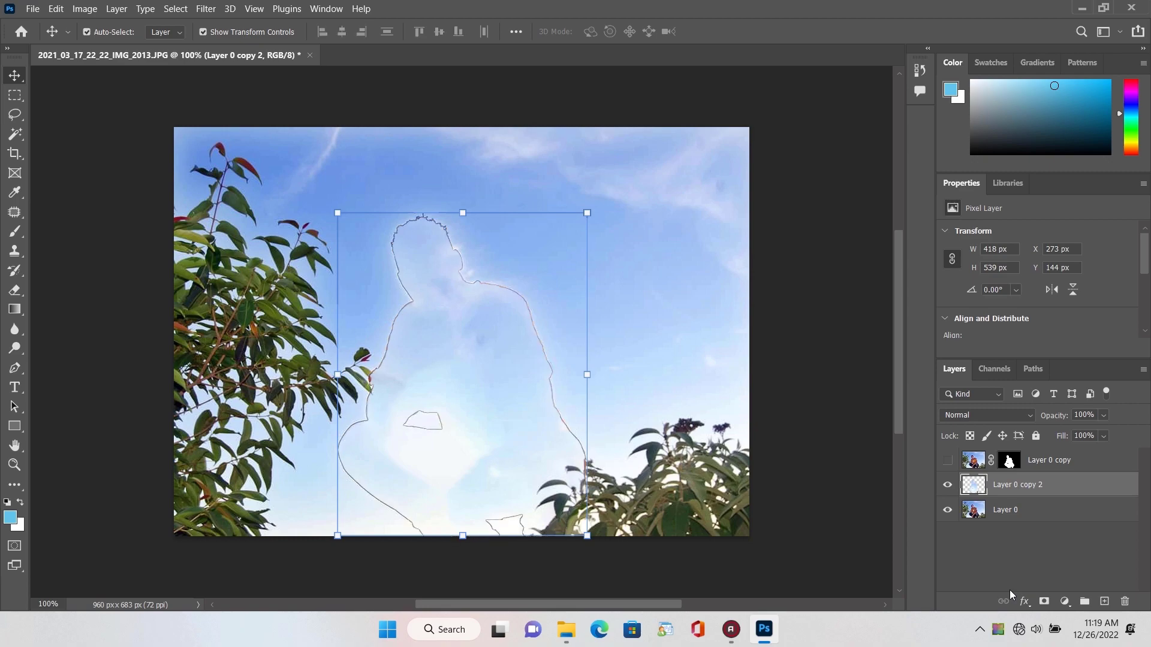
mouse_move(1013, 594)
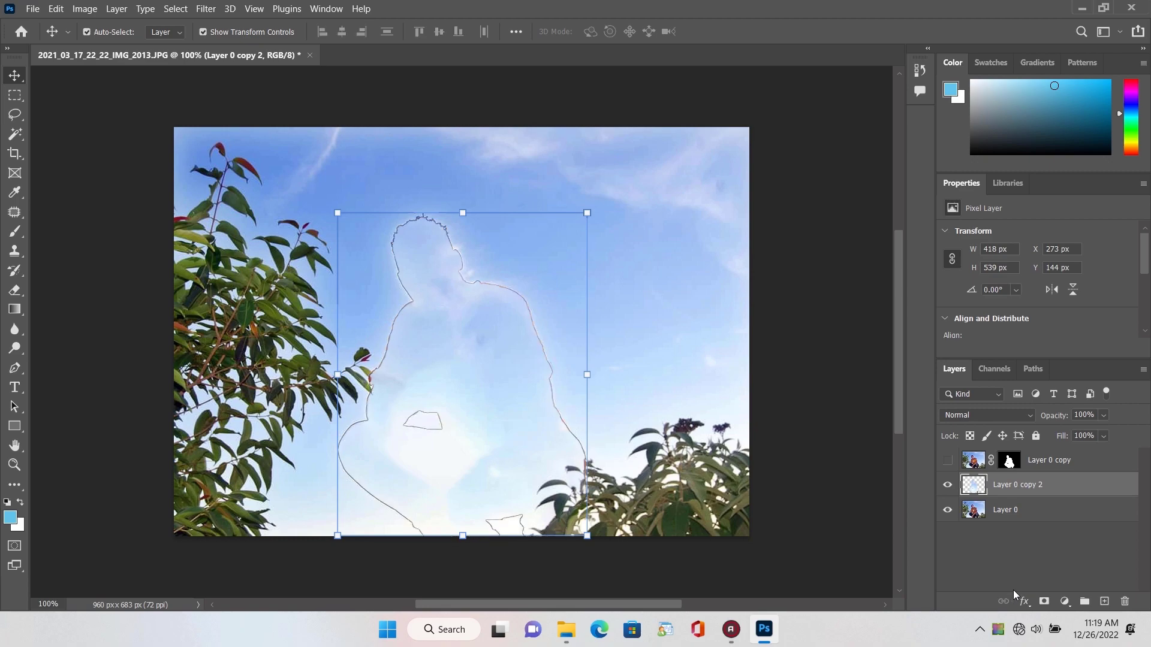
click(1005, 509)
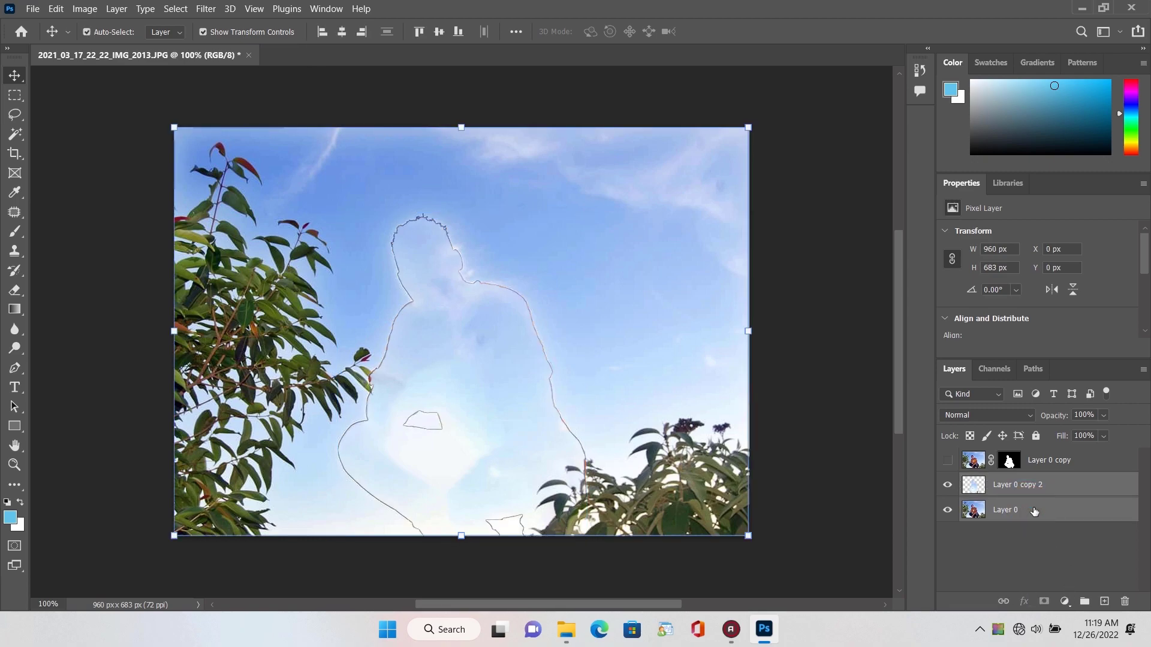
Step: Merge the filled background layer with the original photo layer via Merge Visible
click(1017, 484)
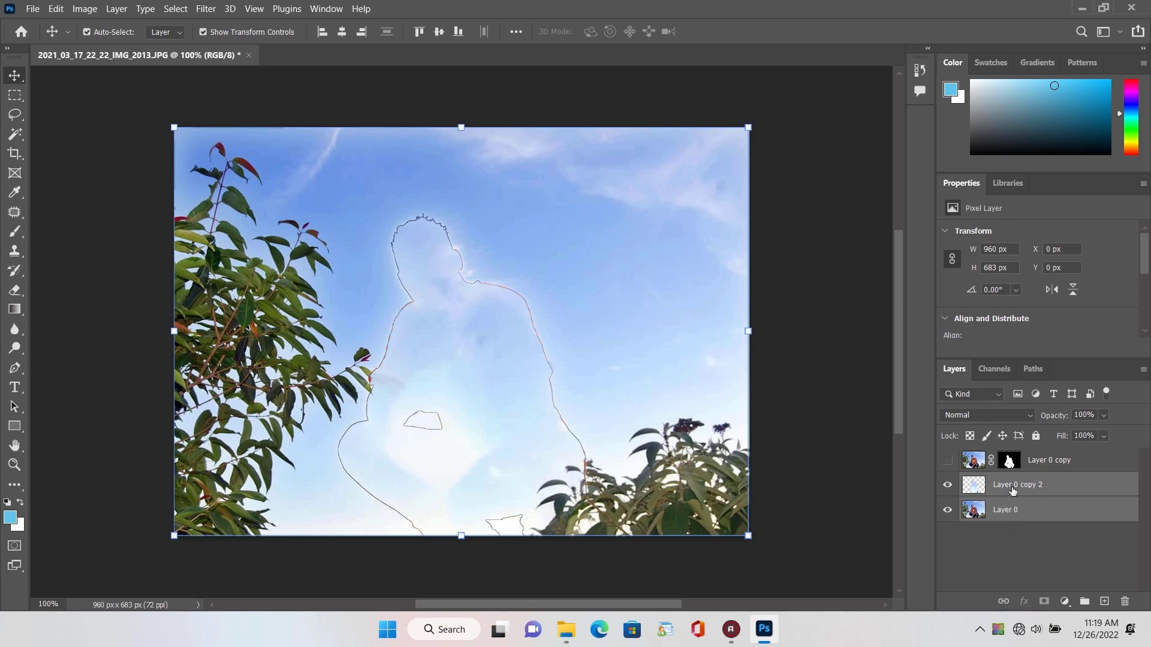
right_click(1017, 484)
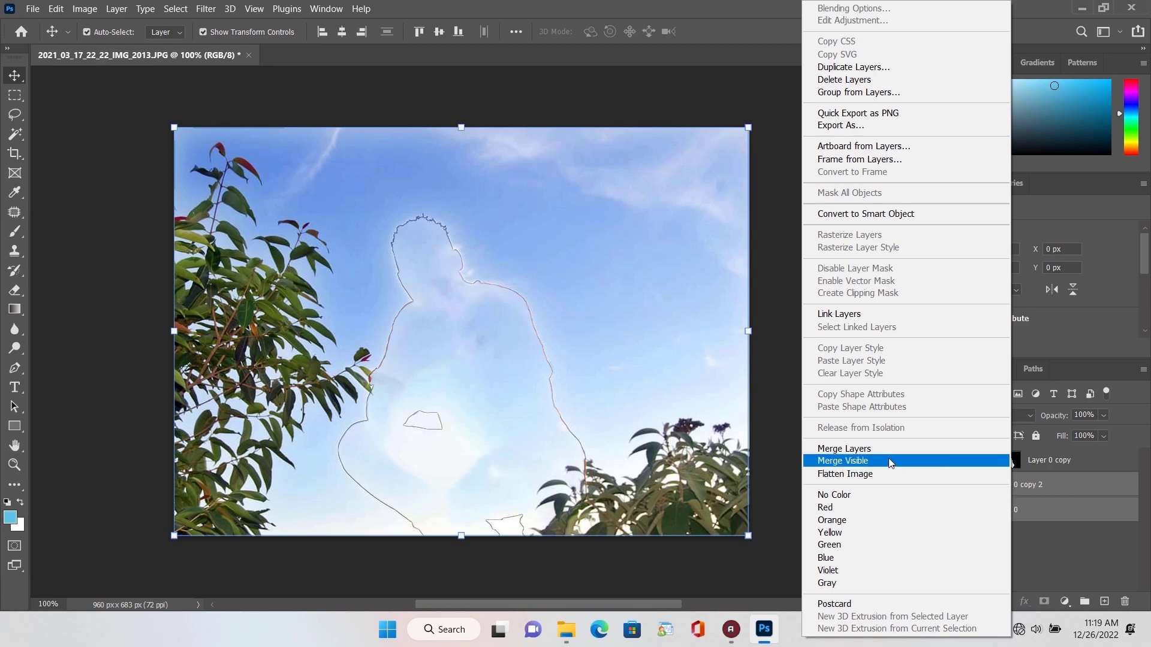
click(841, 460)
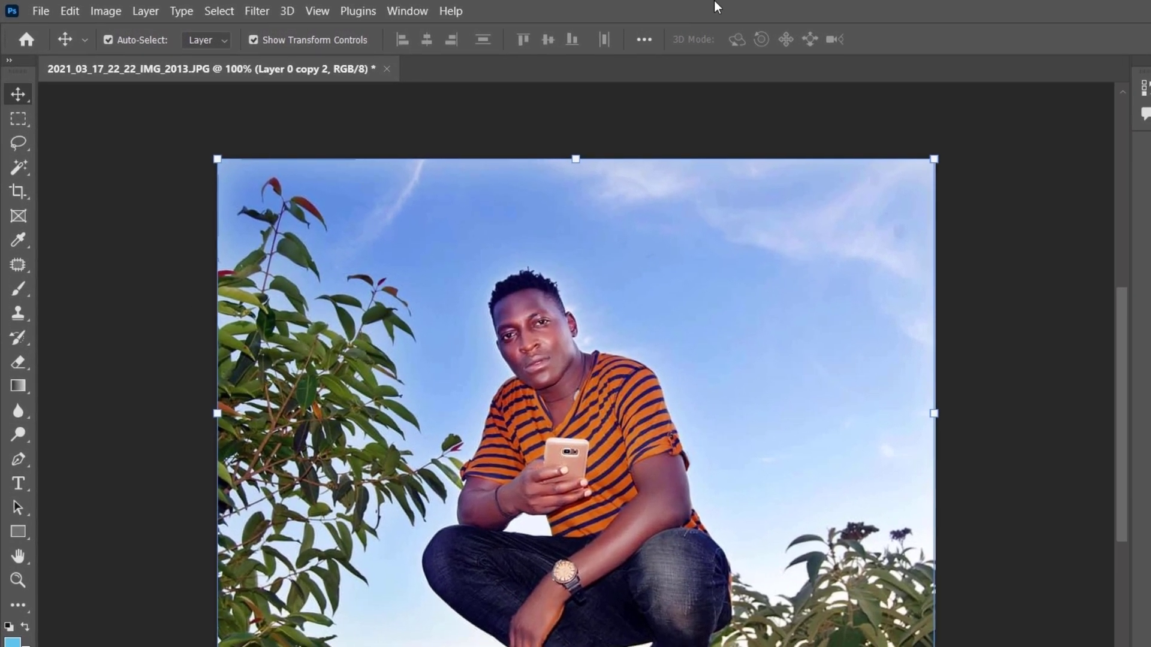
Step: Add a Tilt-Shift blur and drag its focus band off the photo so the whole background blurs
click(270, 11)
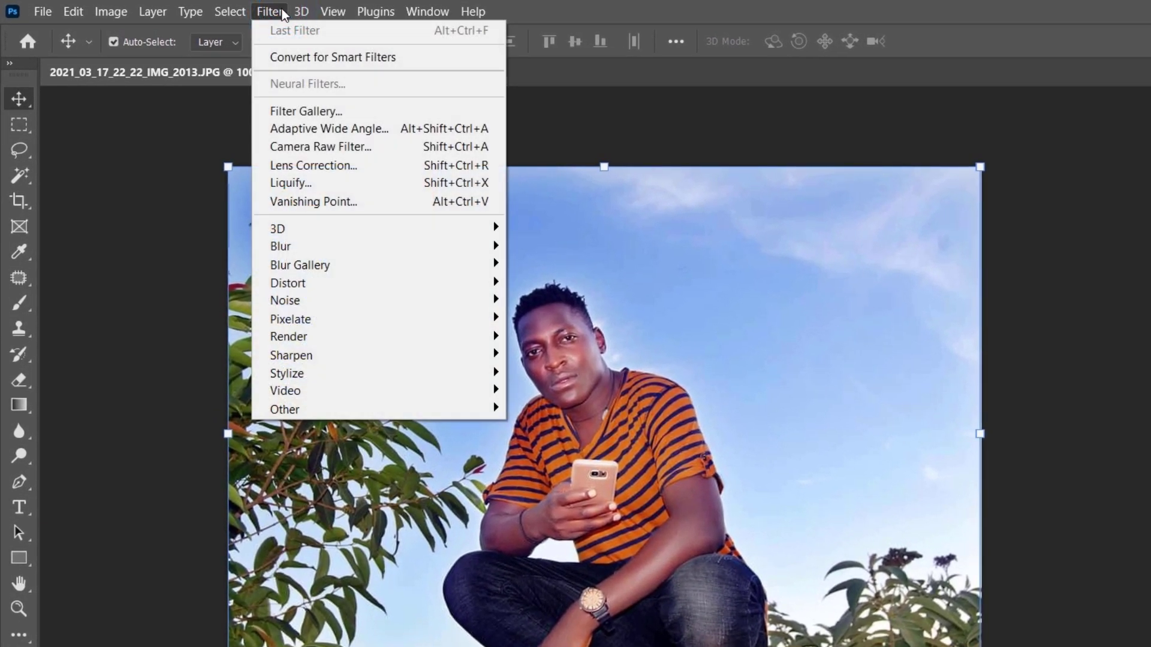
mouse_move(299, 265)
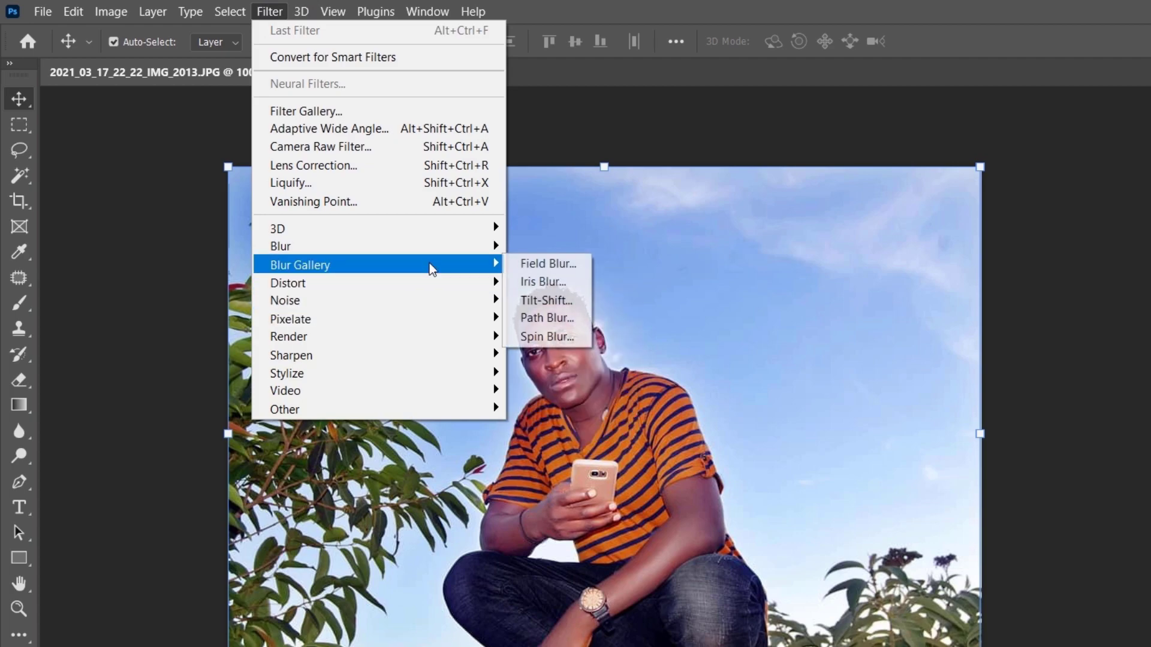
mouse_move(547, 299)
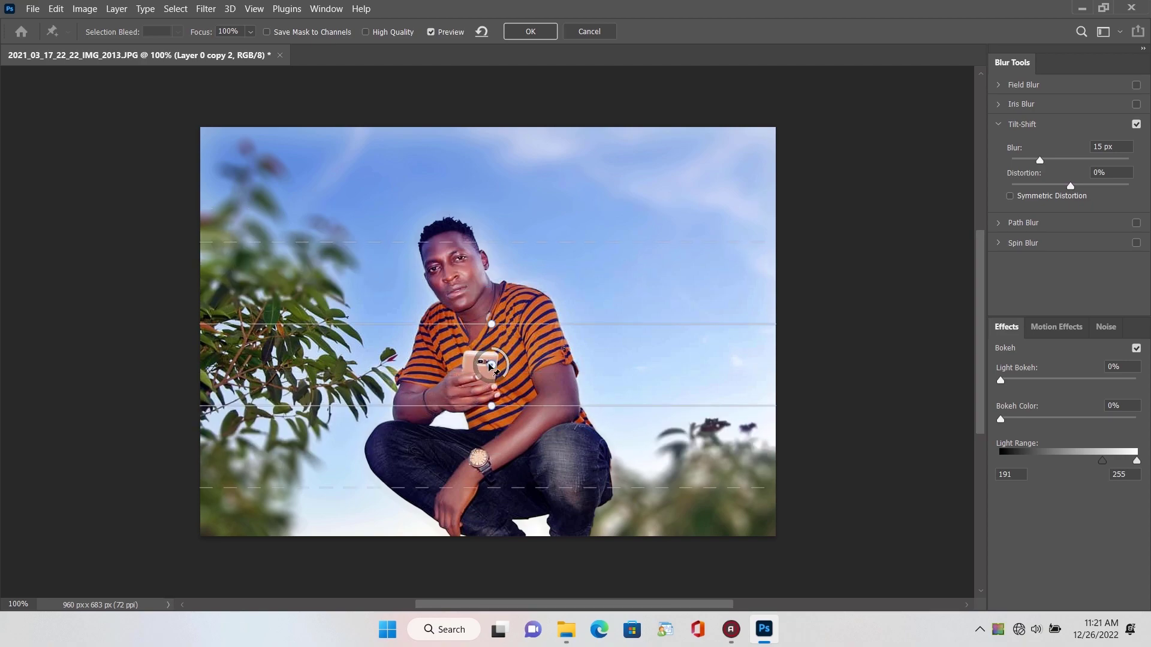
drag(490, 364, 484, 424)
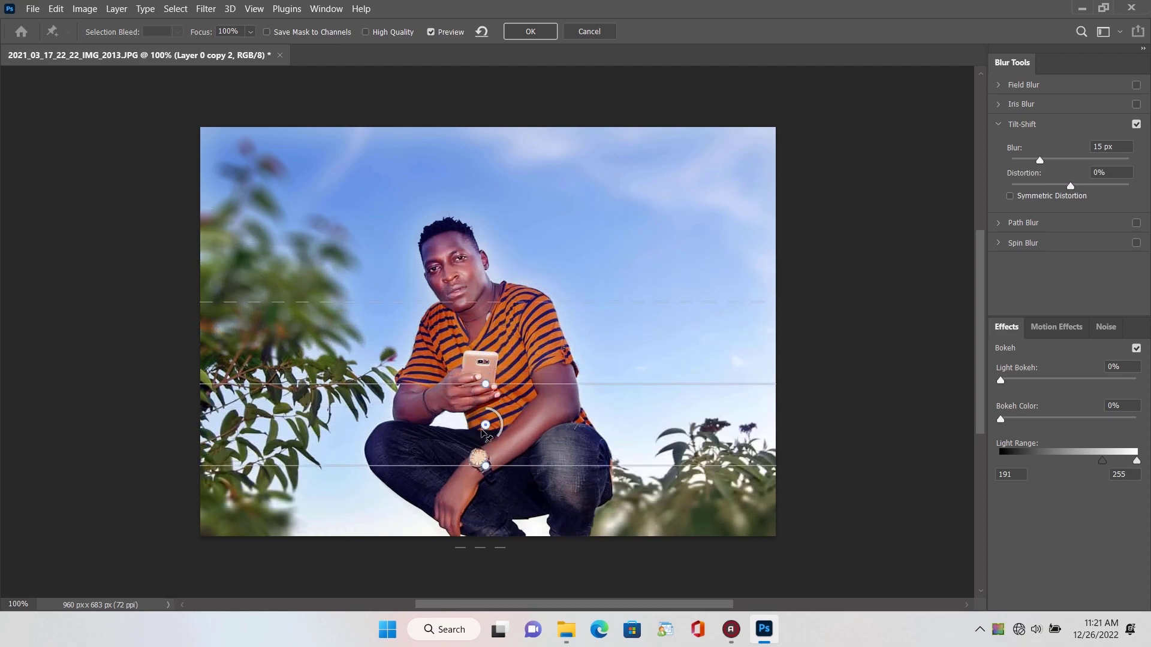
drag(486, 425, 477, 491)
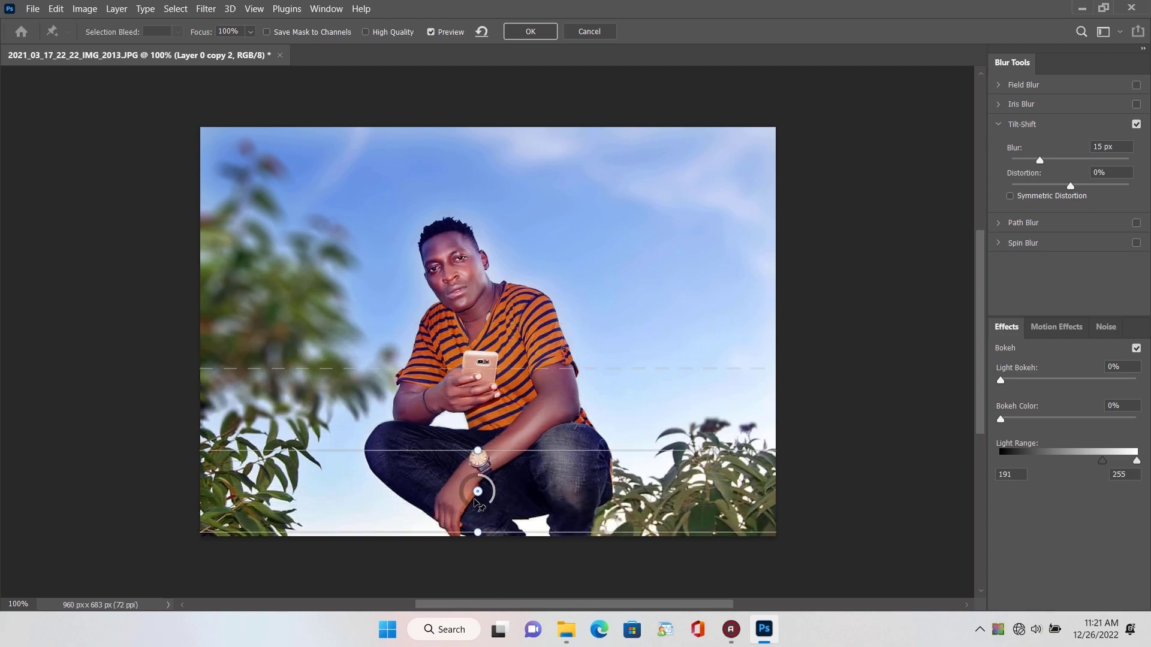
drag(477, 492, 485, 589)
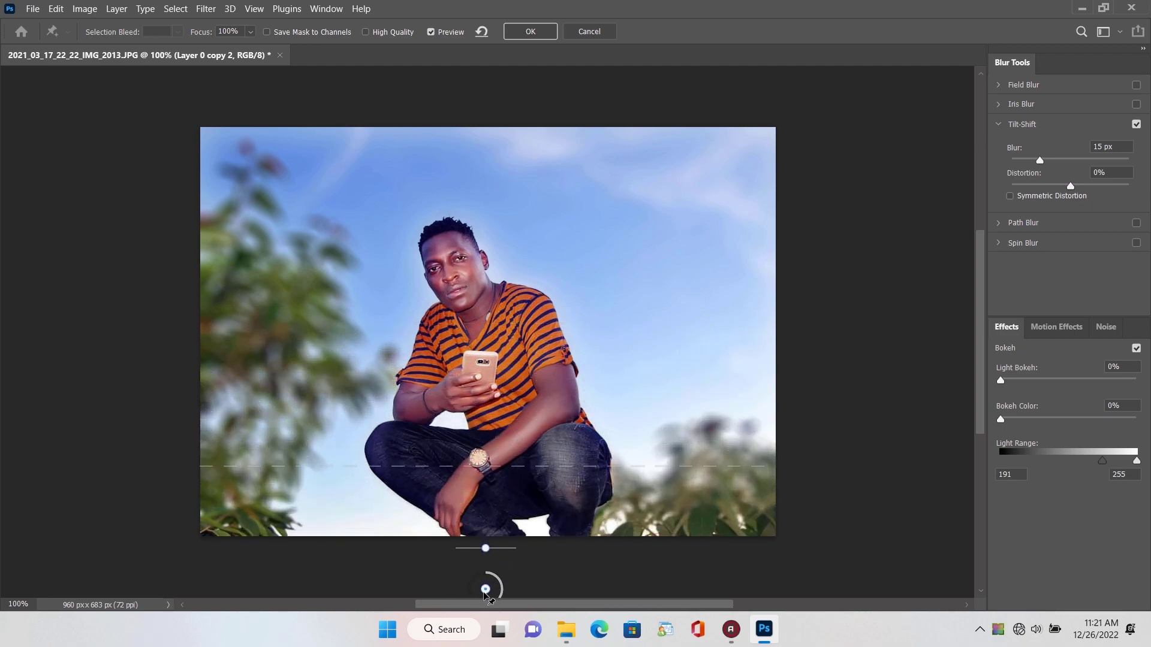
Step: Save the finished blurred-background photo as a JPEG copy
click(32, 8)
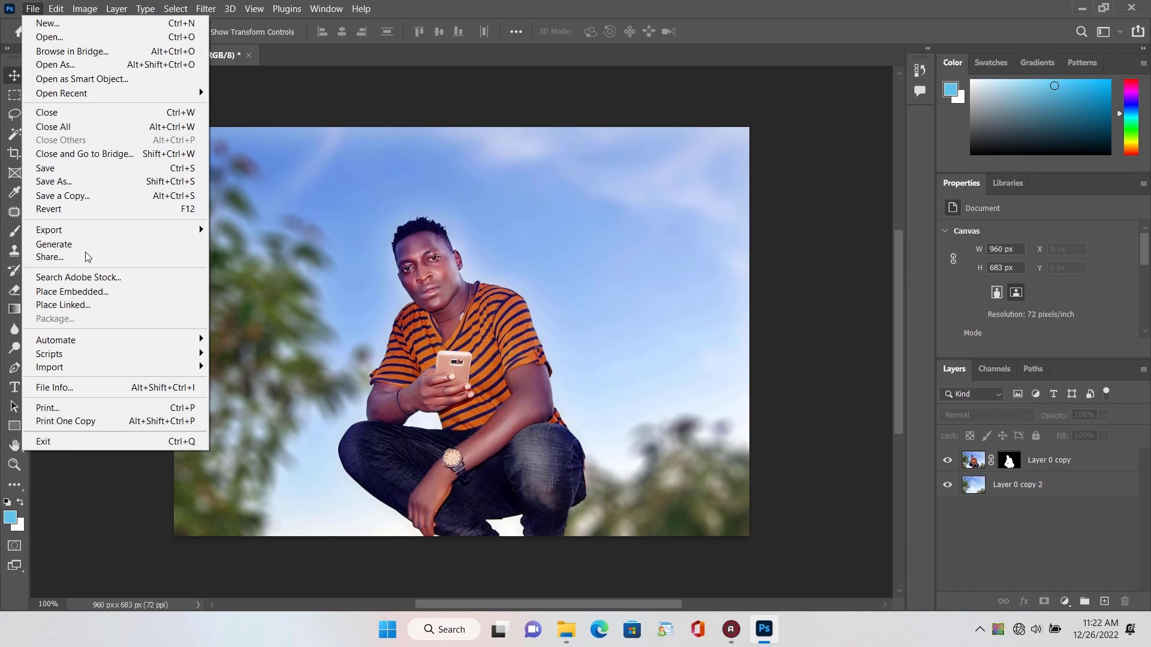
mouse_move(48, 231)
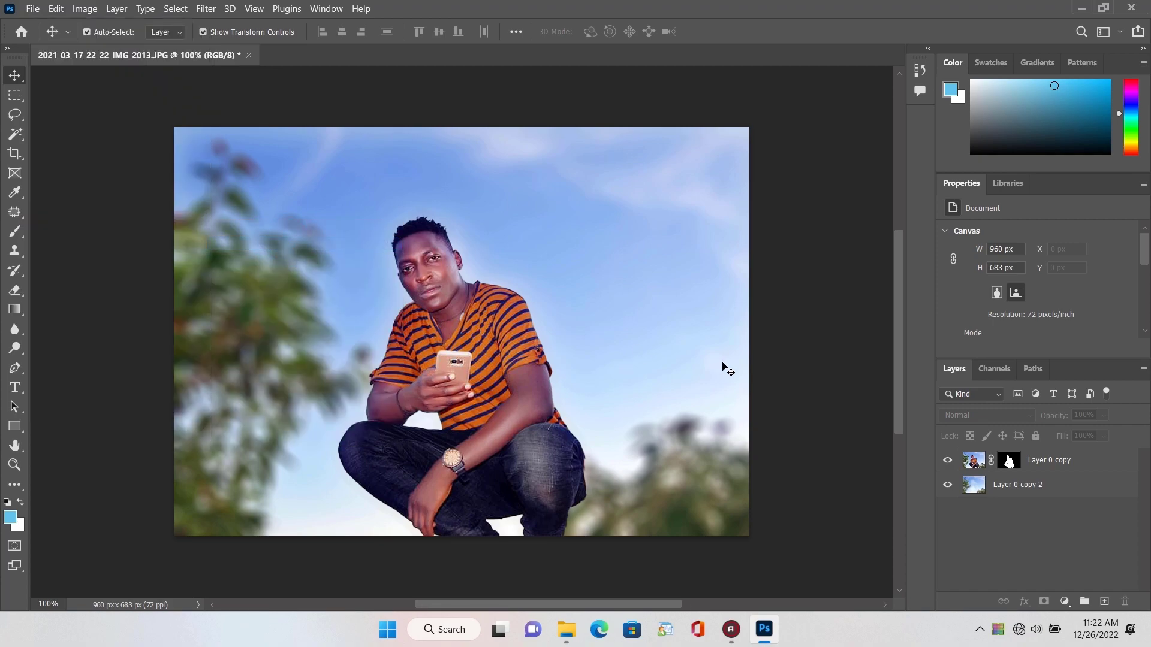
click(33, 8)
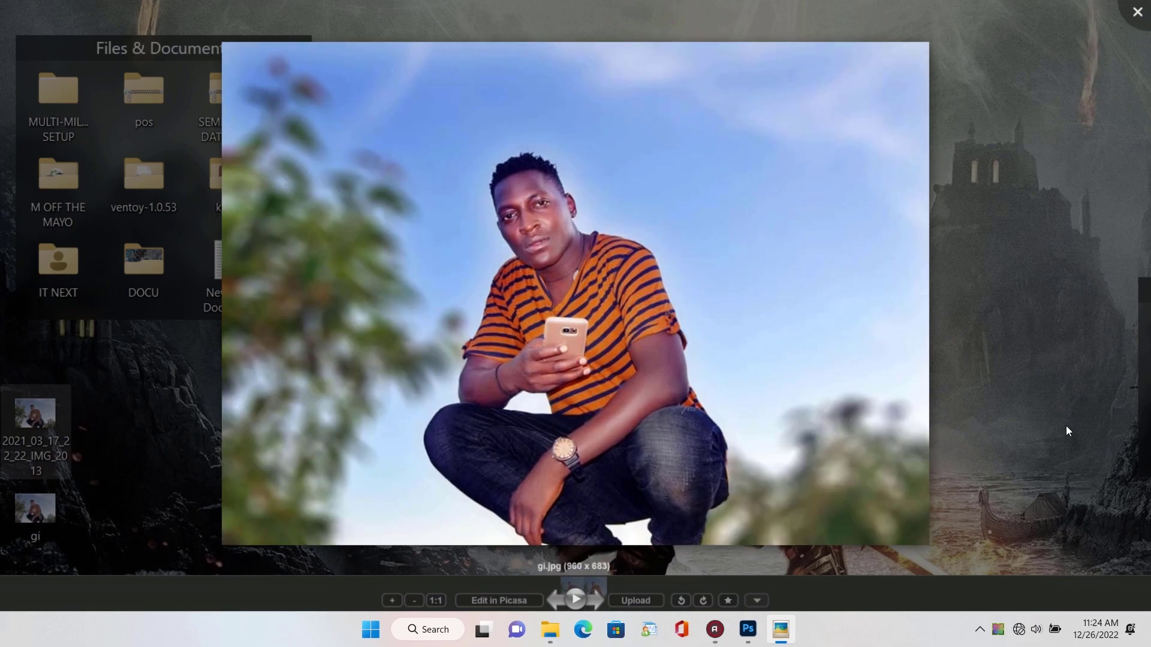
mouse_move(766, 163)
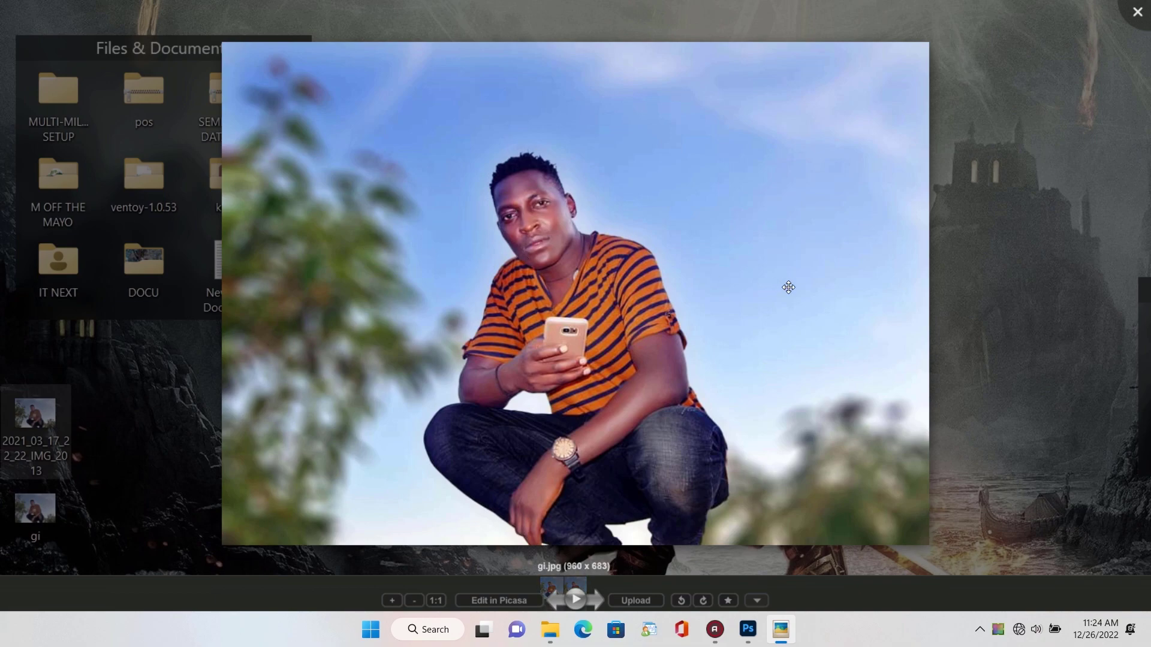
mouse_move(996, 303)
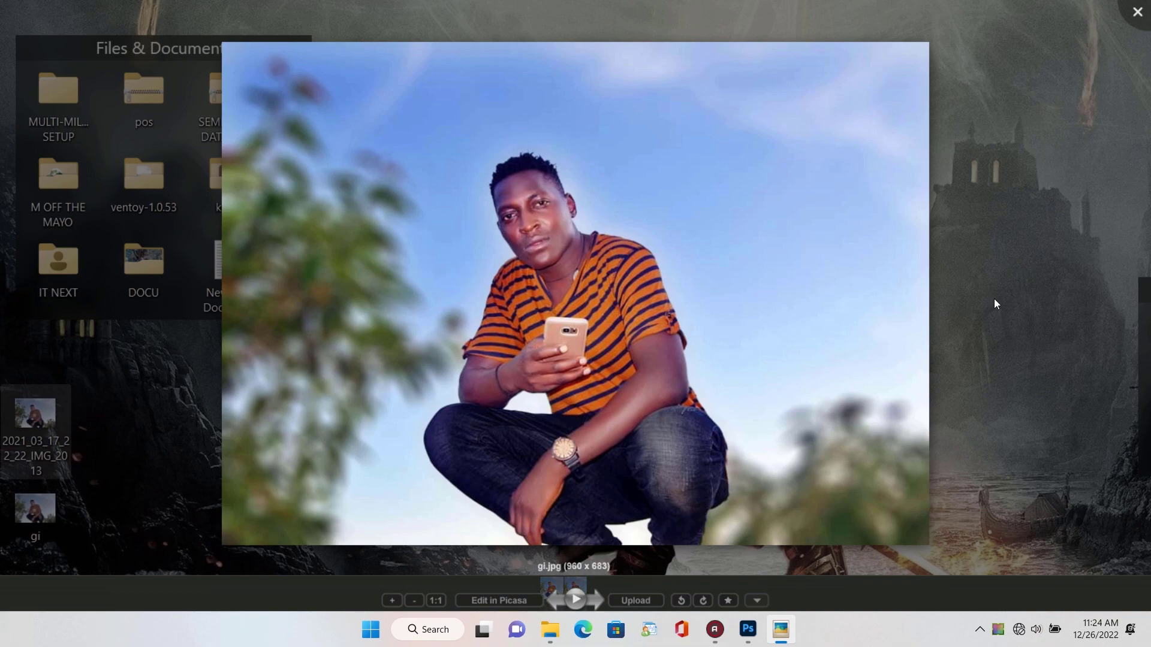
mouse_move(892, 315)
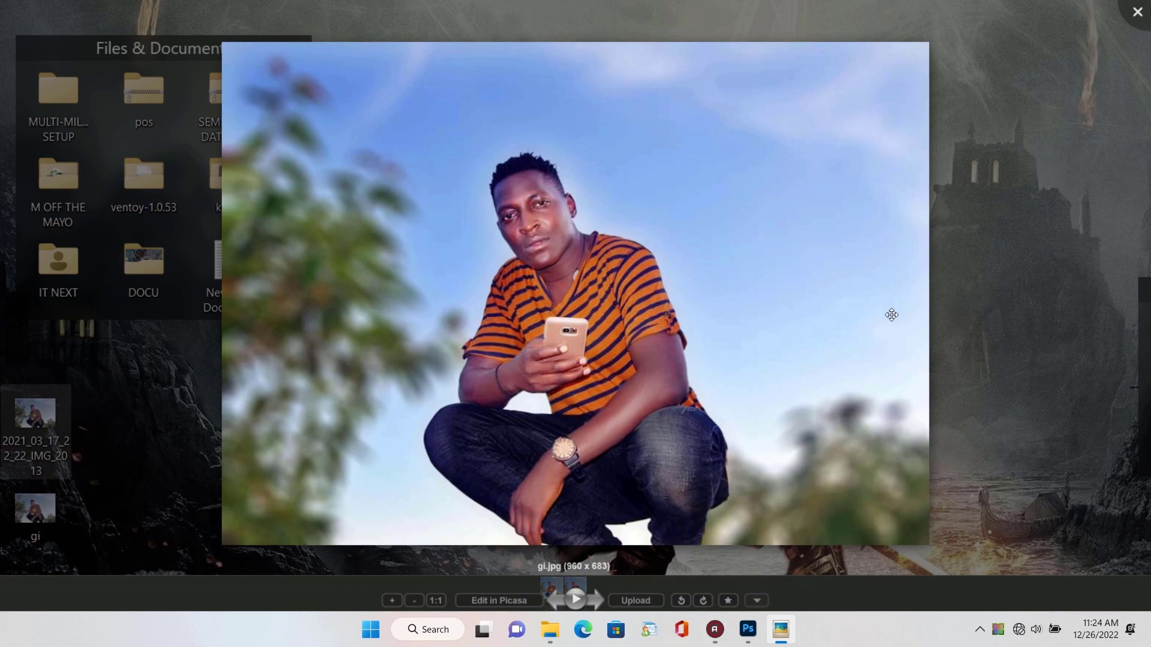